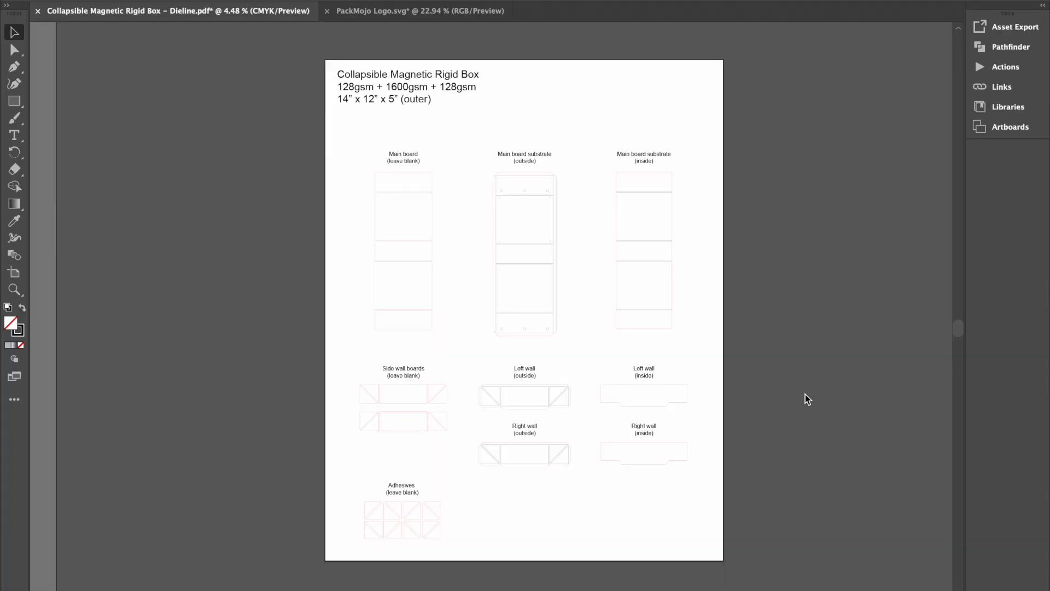
pyautogui.moveTo(821, 411)
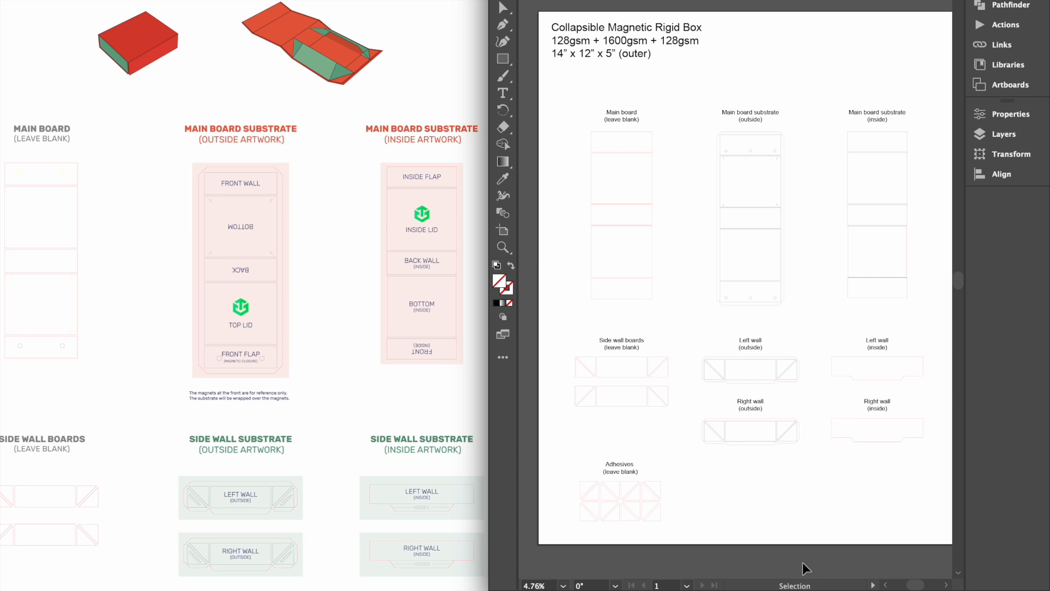
pyautogui.moveTo(809, 567)
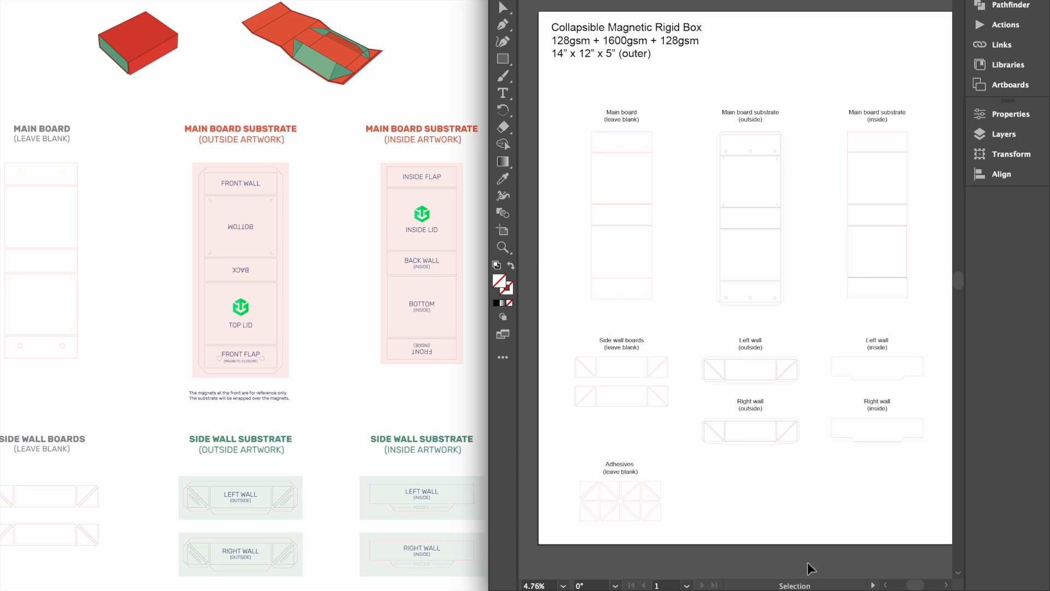
pyautogui.moveTo(598, 148)
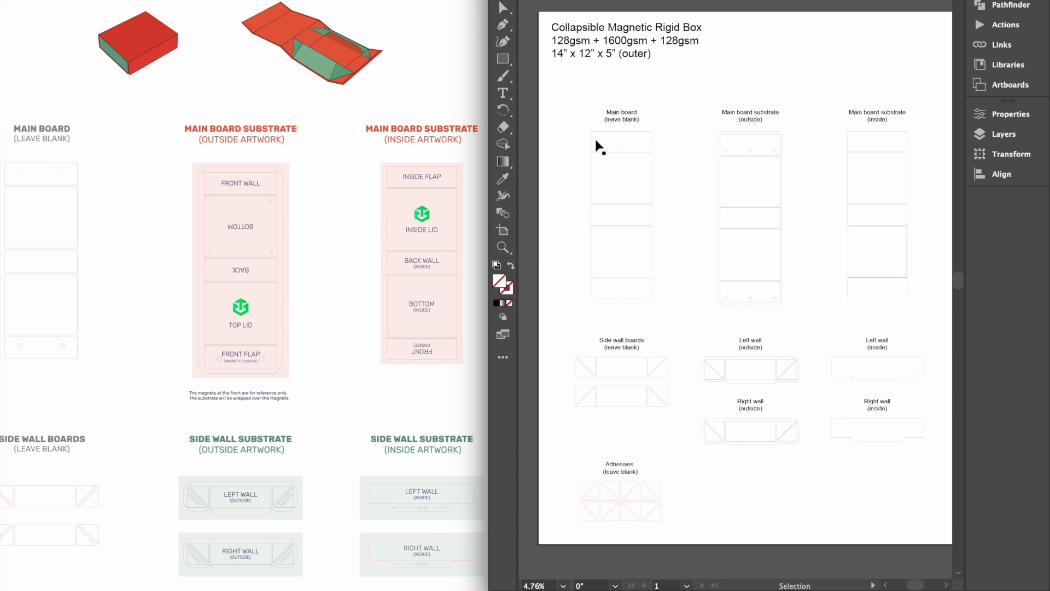
pyautogui.moveTo(628, 119)
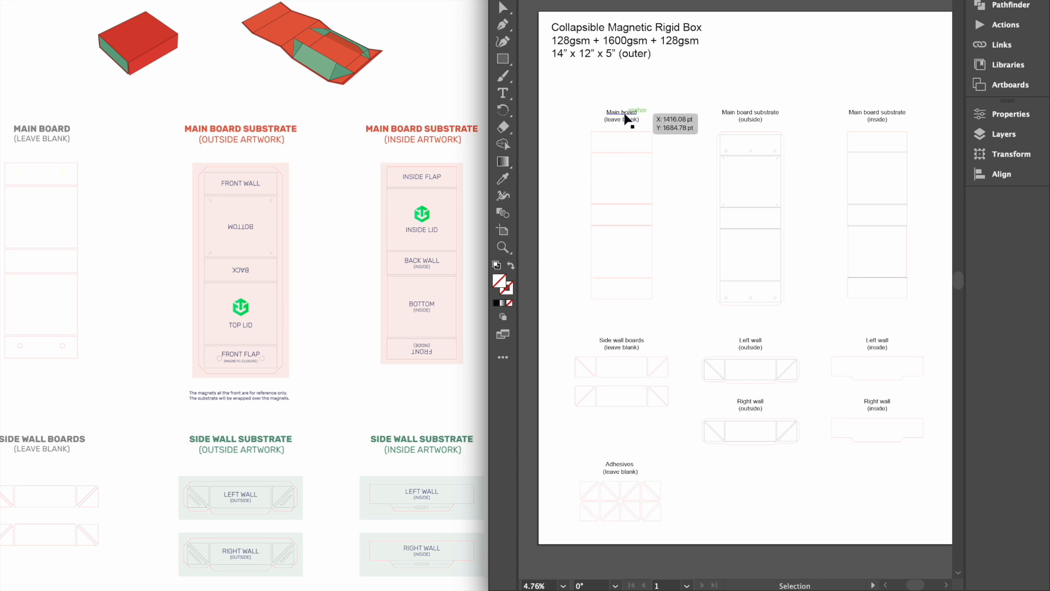
pyautogui.moveTo(627, 119)
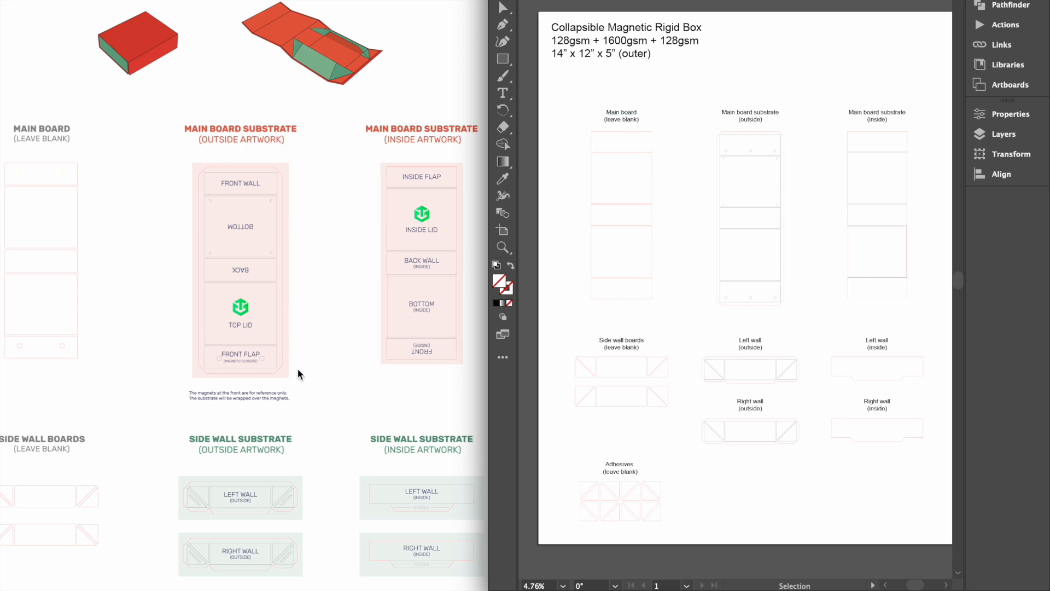
pyautogui.moveTo(406, 189)
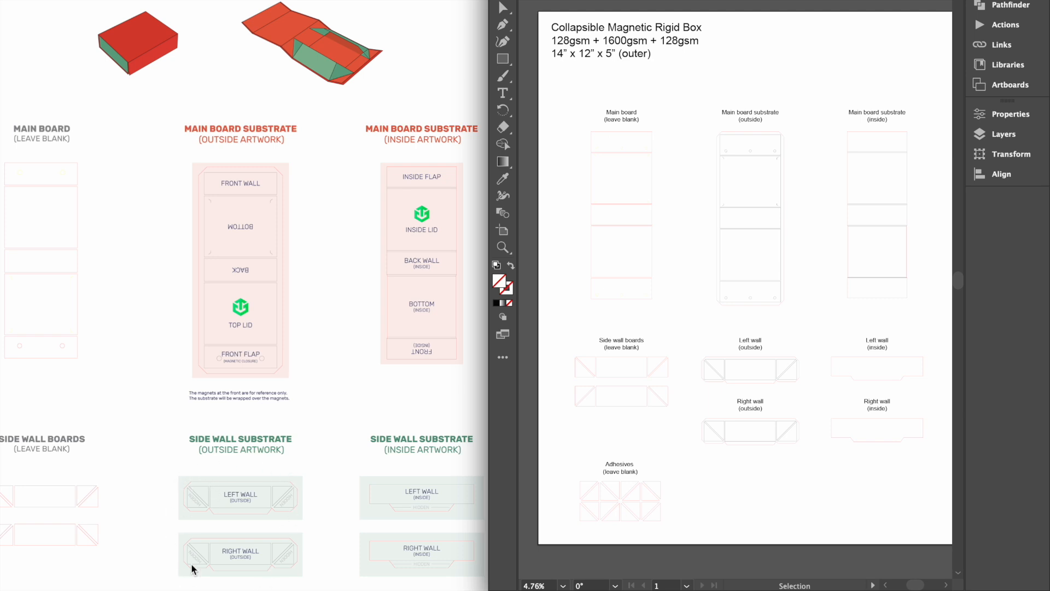
pyautogui.moveTo(361, 460)
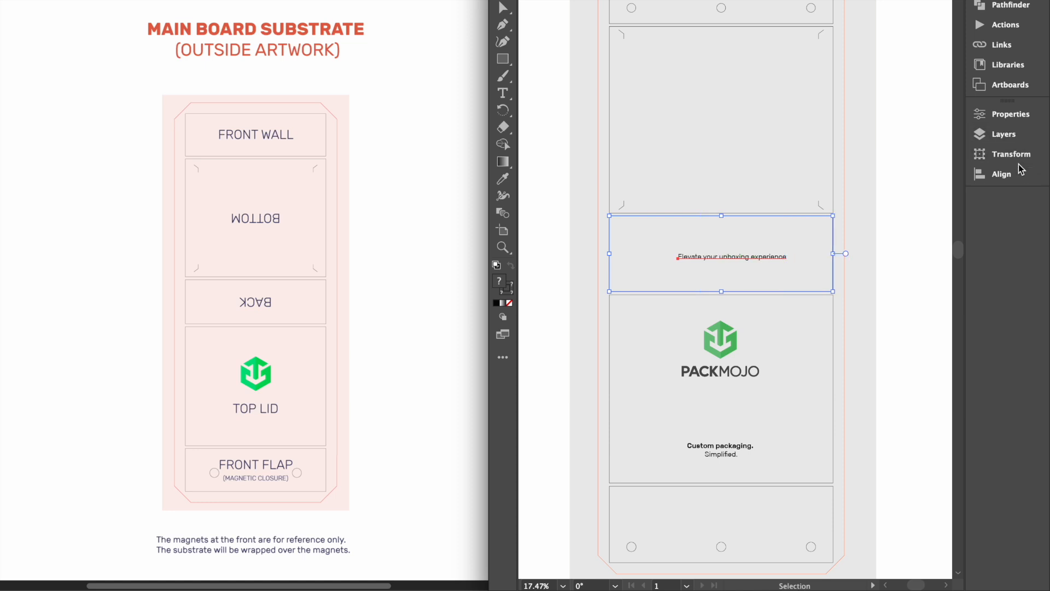
# - Use the alignment options and drag the artwork down into the Bottom panel
pyautogui.click(1001, 174)
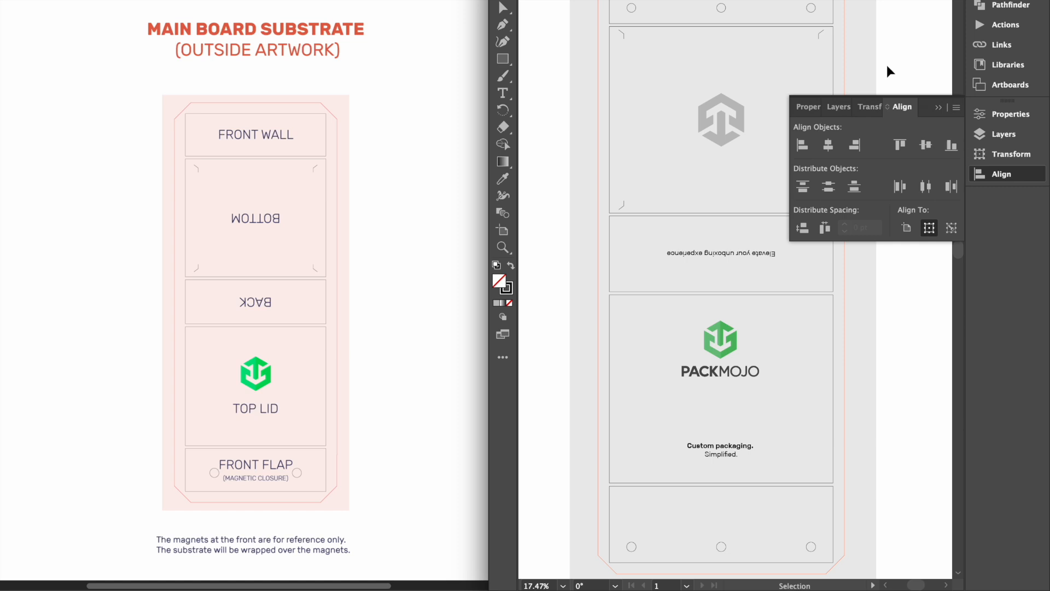
pyautogui.moveTo(721, 255); pyautogui.dragTo(723, 504)
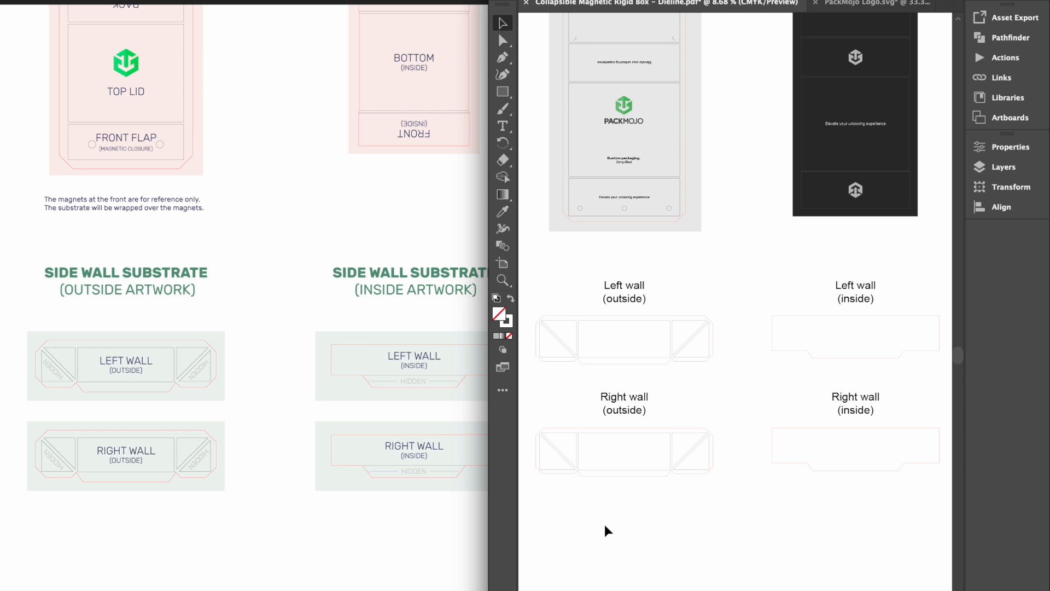
pyautogui.moveTo(668, 375)
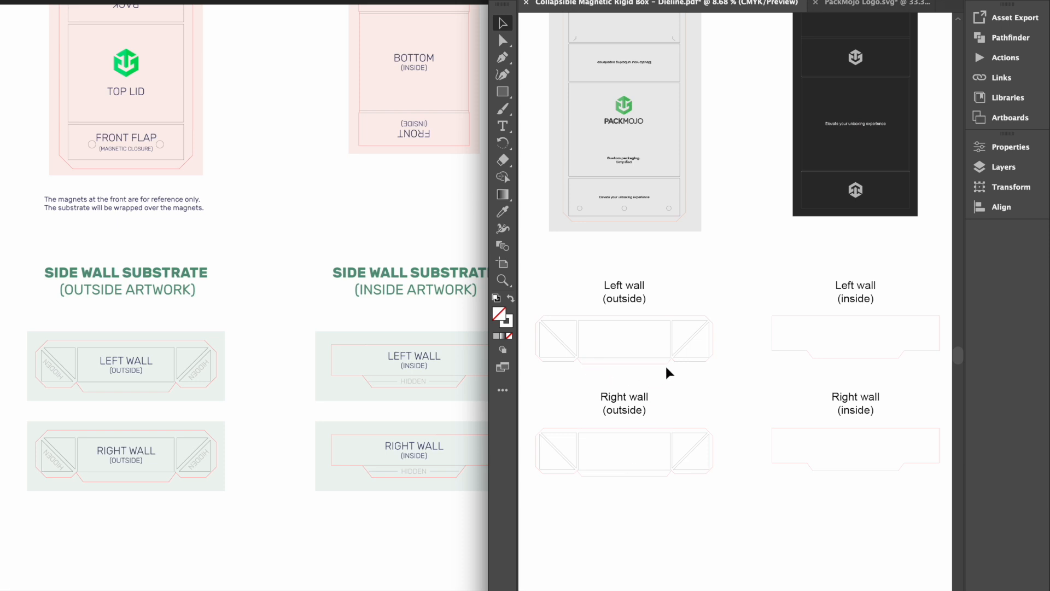
pyautogui.moveTo(848, 372)
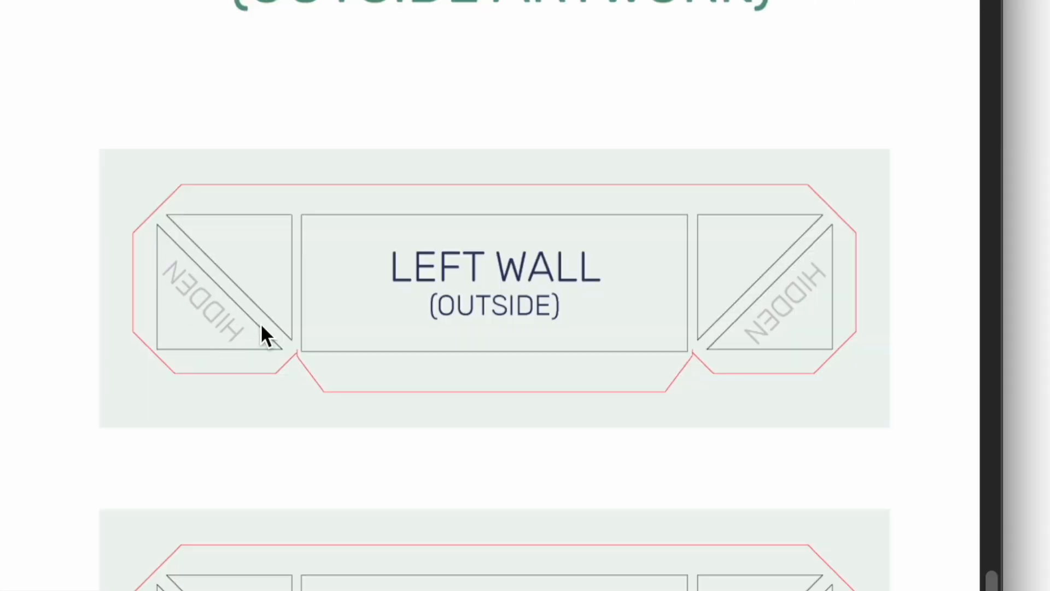
pyautogui.moveTo(754, 294)
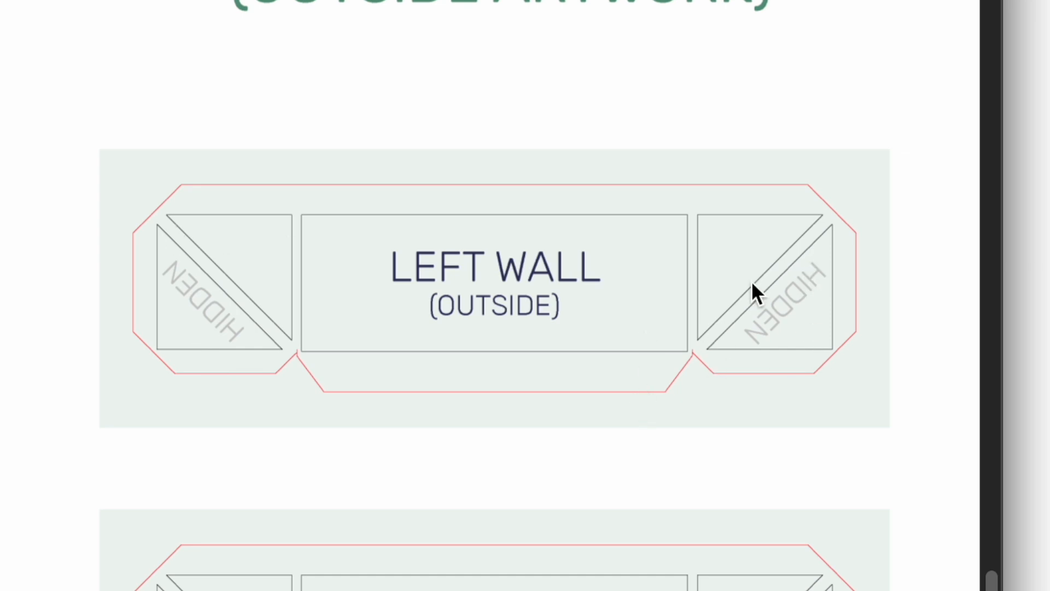
pyautogui.scroll(-3)
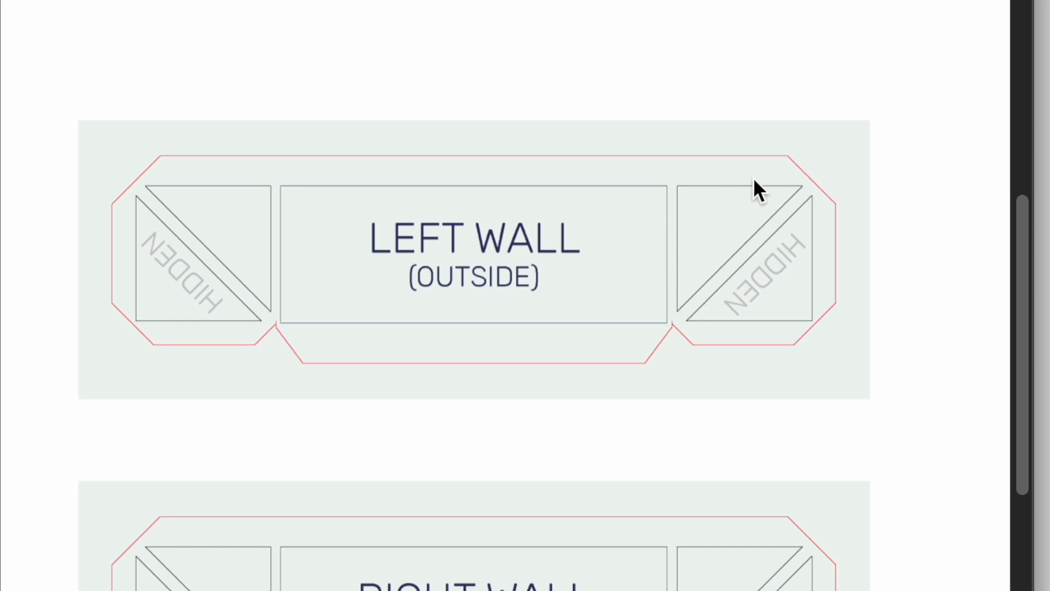
pyautogui.moveTo(733, 197)
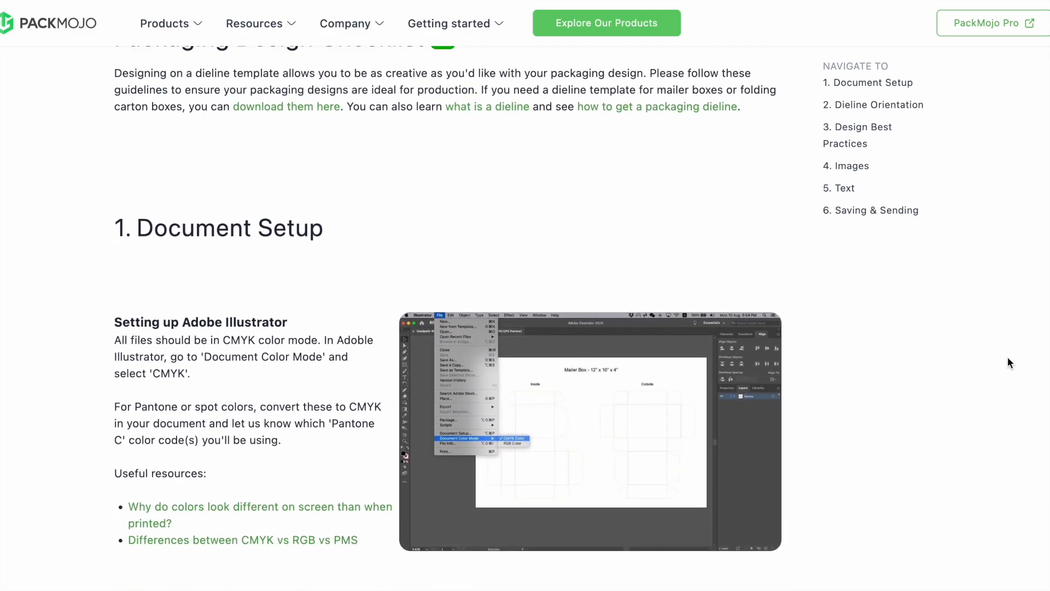
# - Scroll the PackMojo checklist past Document Setup and Dieline Orientation to the Images section
pyautogui.scroll(-3)
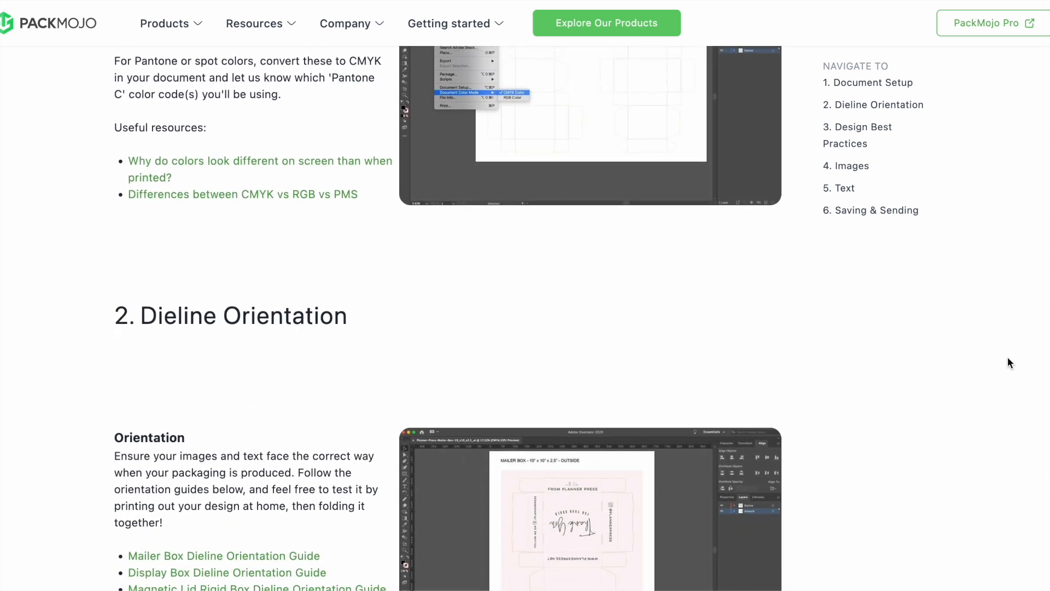
pyautogui.scroll(-3)
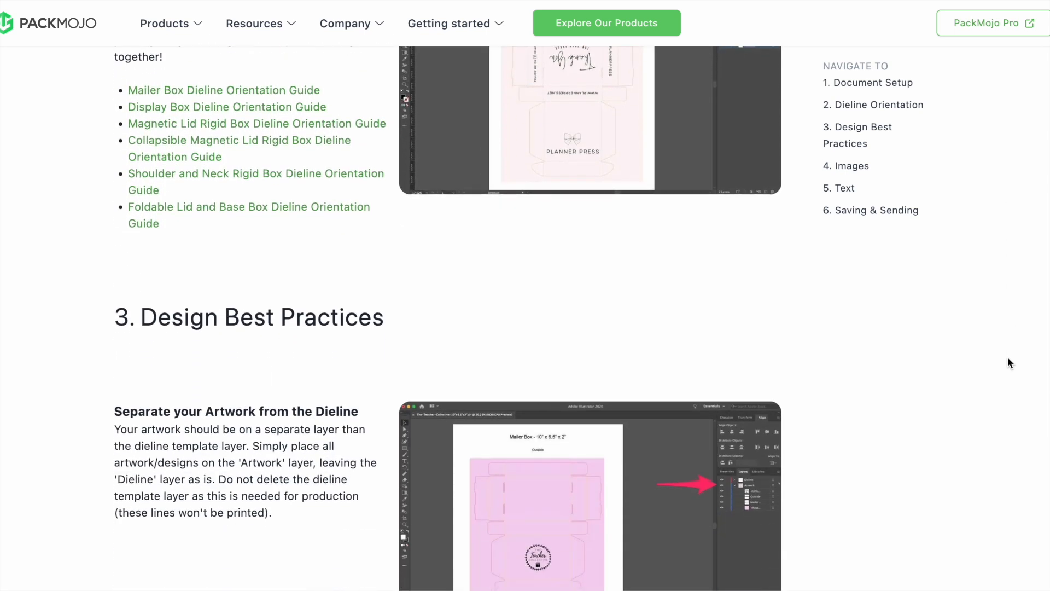
pyautogui.scroll(-3)
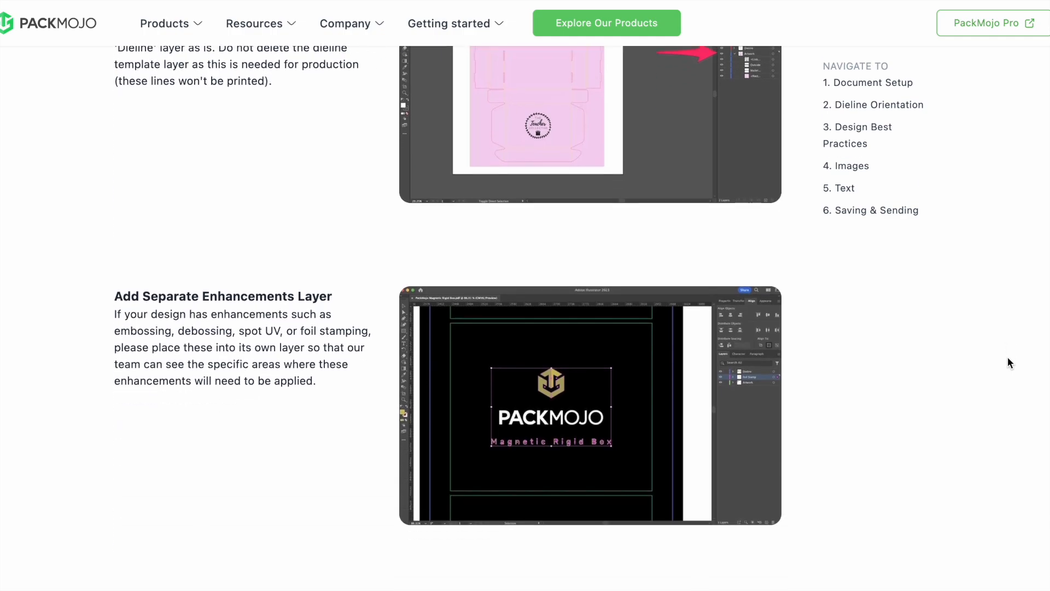
pyautogui.scroll(-3)
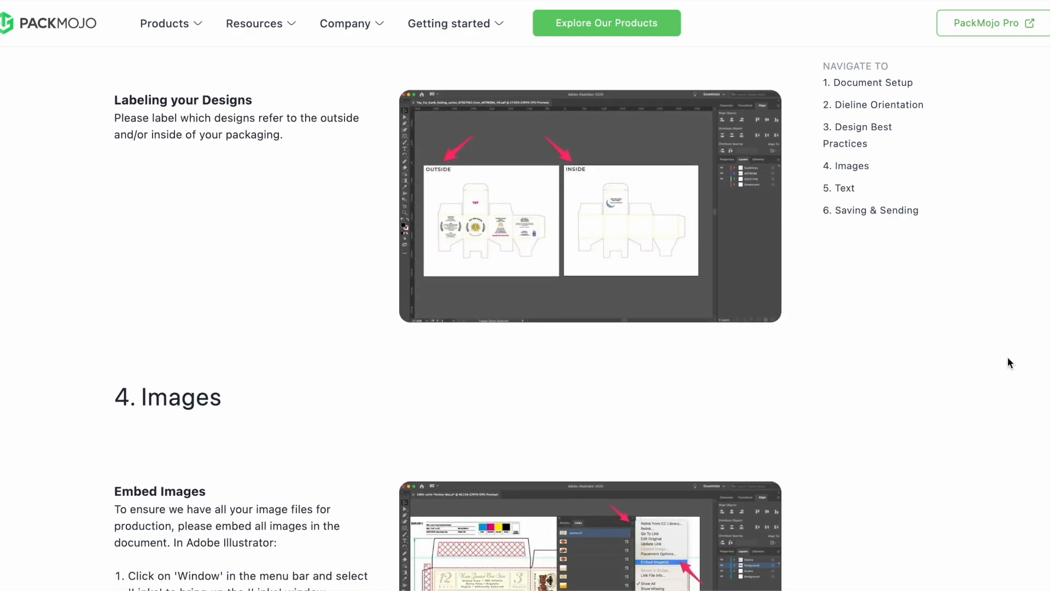